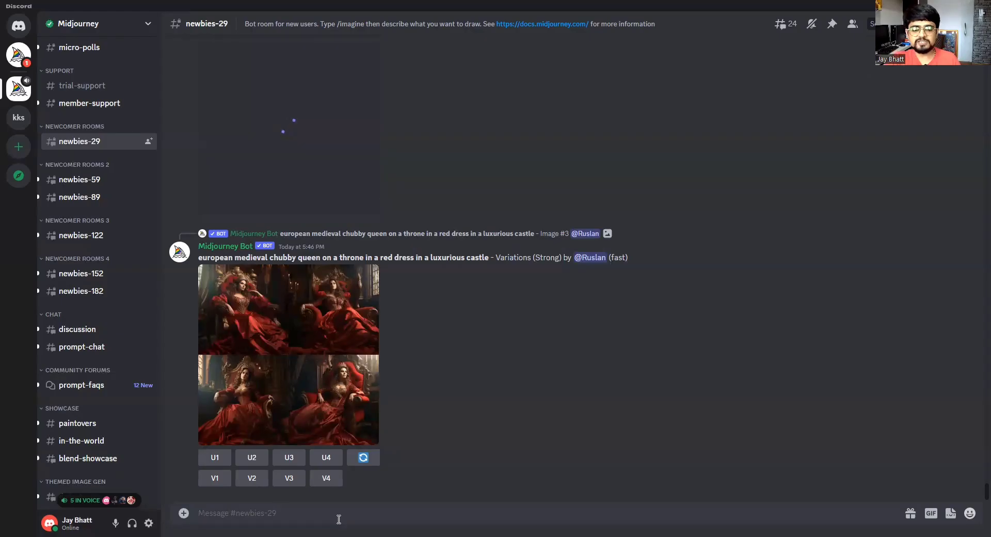
- Send /imagine with 'Detailed, realistic rendering of a dense, green, tropical rainforest --ar 16:9'
{"action": "scroll", "scroll_direction": "down", "scroll_amount": 3}
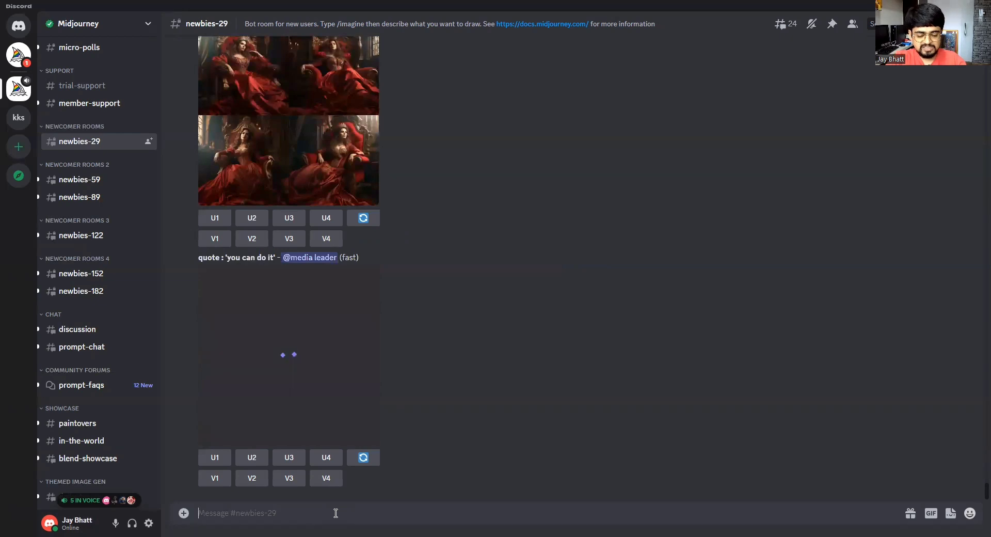
{"action": "type", "text": "/imag"}
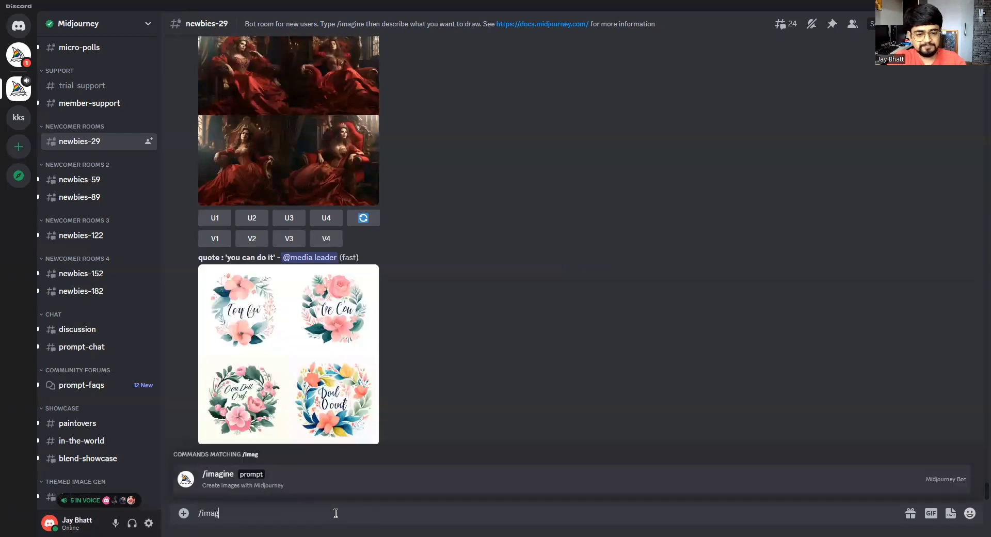
{"action": "left_click", "coordinate": [218, 474]}
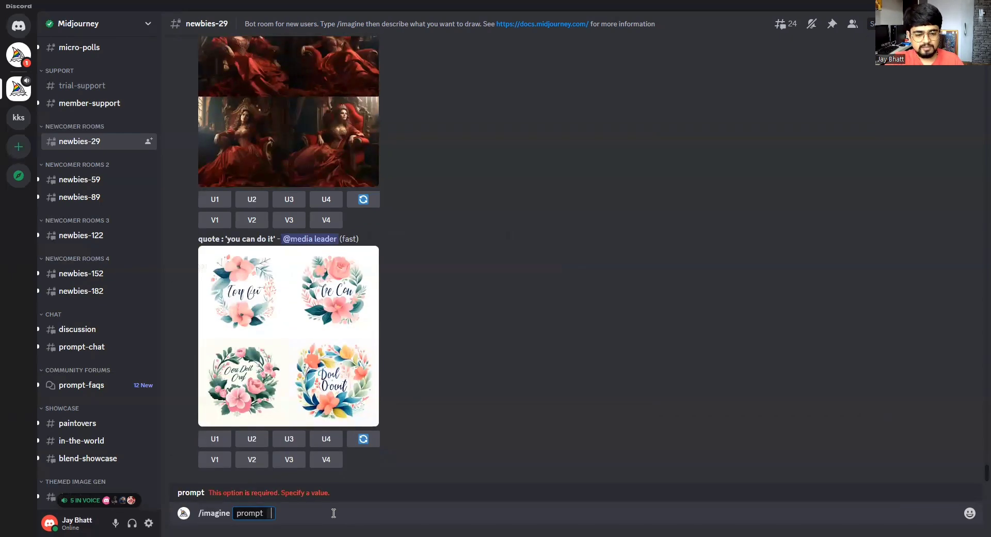
{"action": "type", "text": "Detailed, realistic rendering of a dense, green, tropical rainforest --ar"}
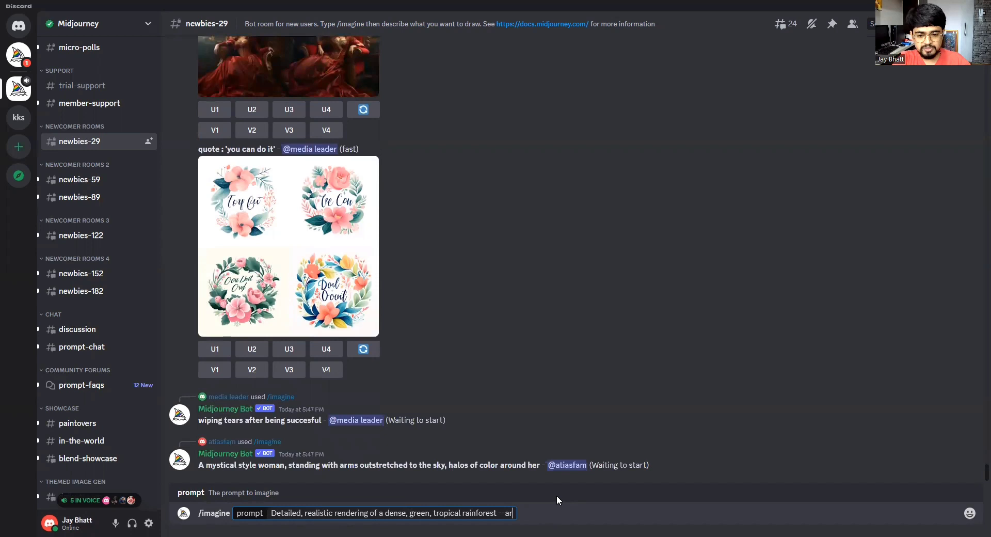
{"action": "type", "text": "1"}
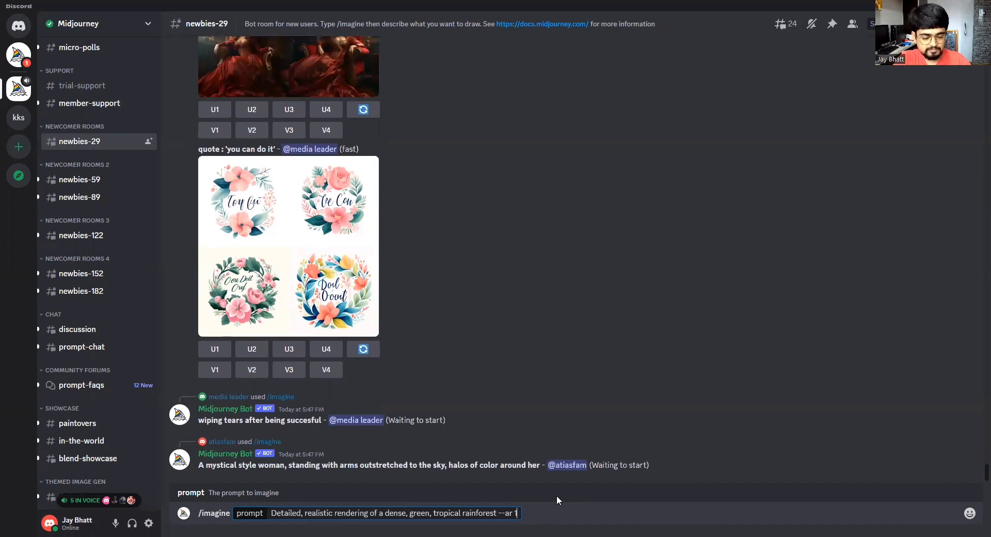
{"action": "type", "text": "6:9"}
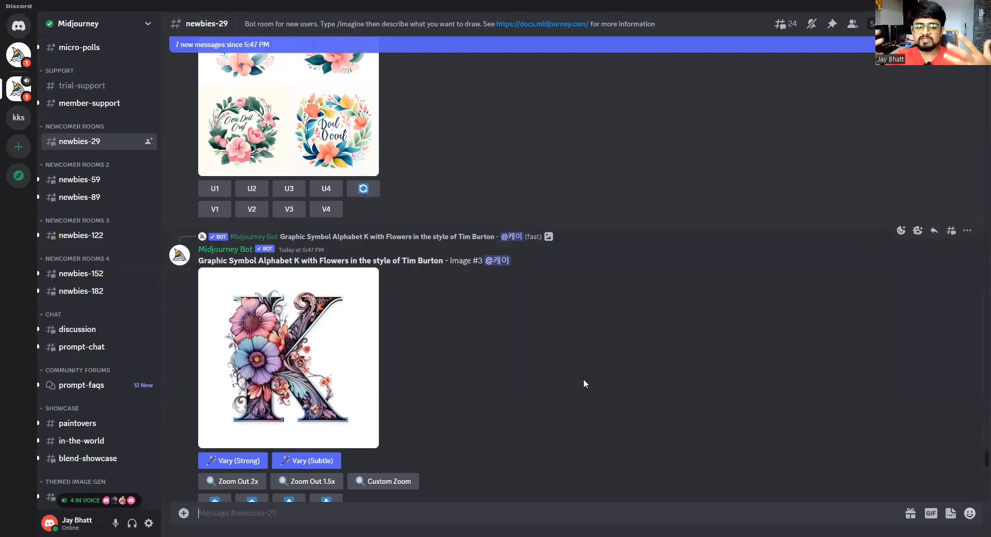
- Scroll down to the returned rainforest grid and the upscaled third image
{"action": "scroll", "scroll_direction": "down", "scroll_amount": 3}
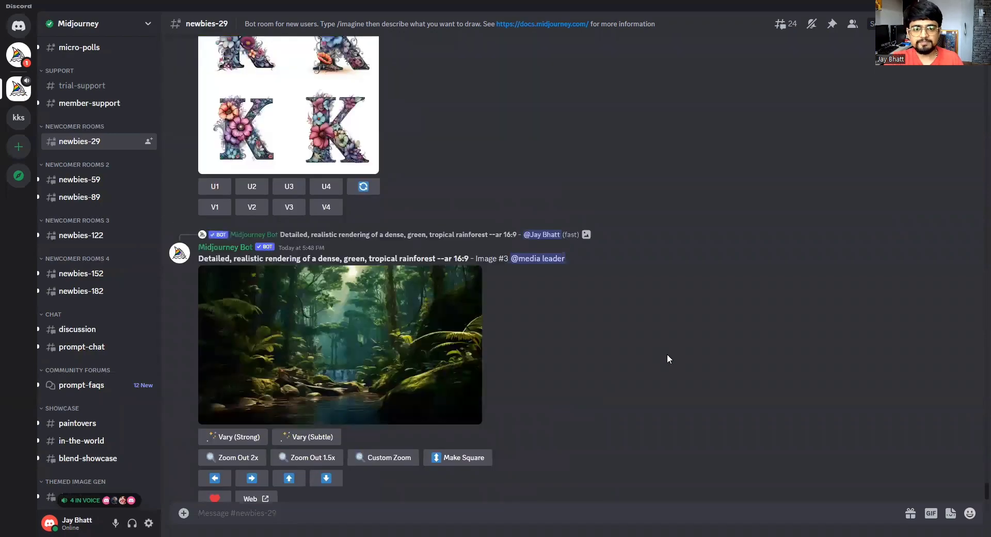
- Return to the original rainforest grid and upscale the second image with U2
{"action": "left_click", "coordinate": [340, 345]}
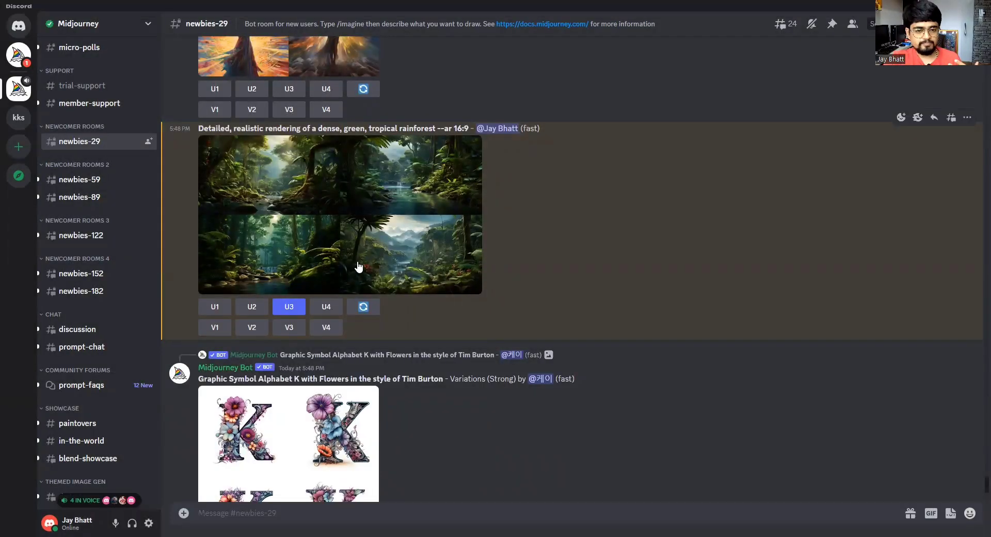
{"action": "mouse_move", "coordinate": [368, 263]}
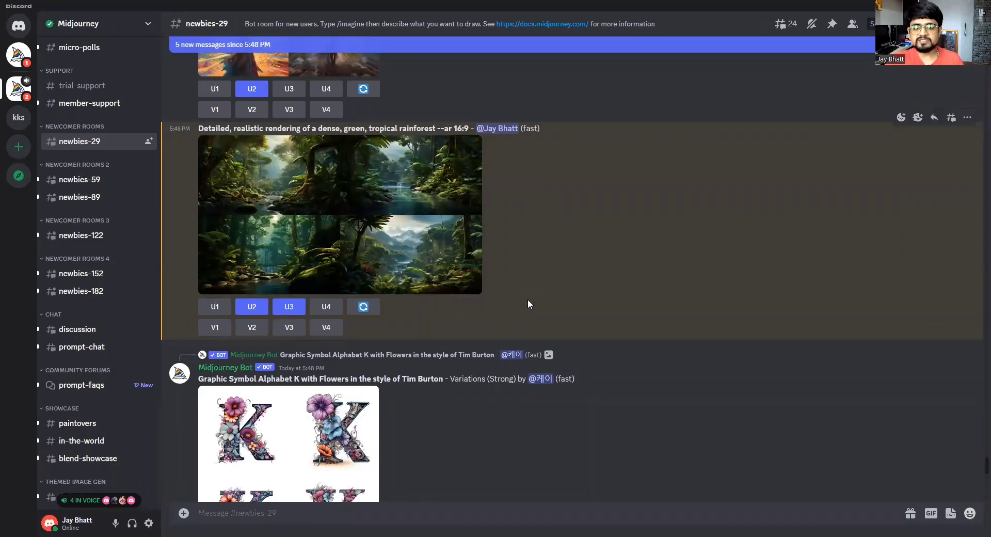
{"action": "scroll", "scroll_direction": "down", "scroll_amount": 3}
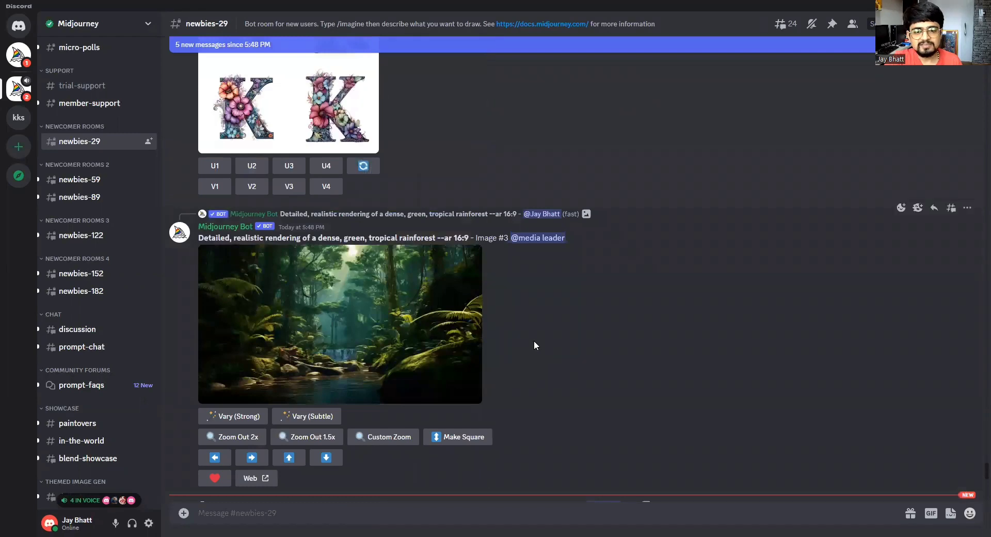
{"action": "scroll", "scroll_direction": "down", "scroll_amount": 3}
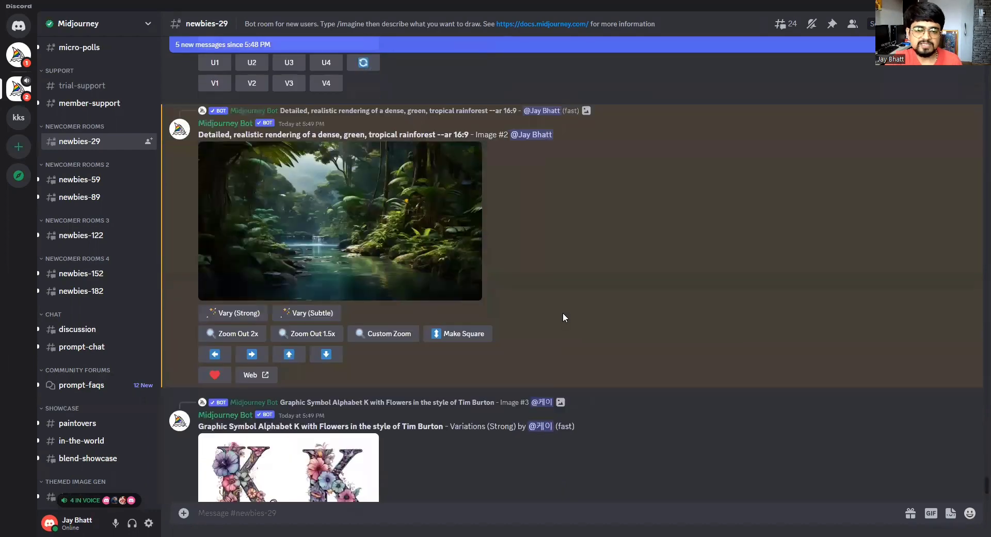
{"action": "scroll", "scroll_direction": "down", "scroll_amount": 3}
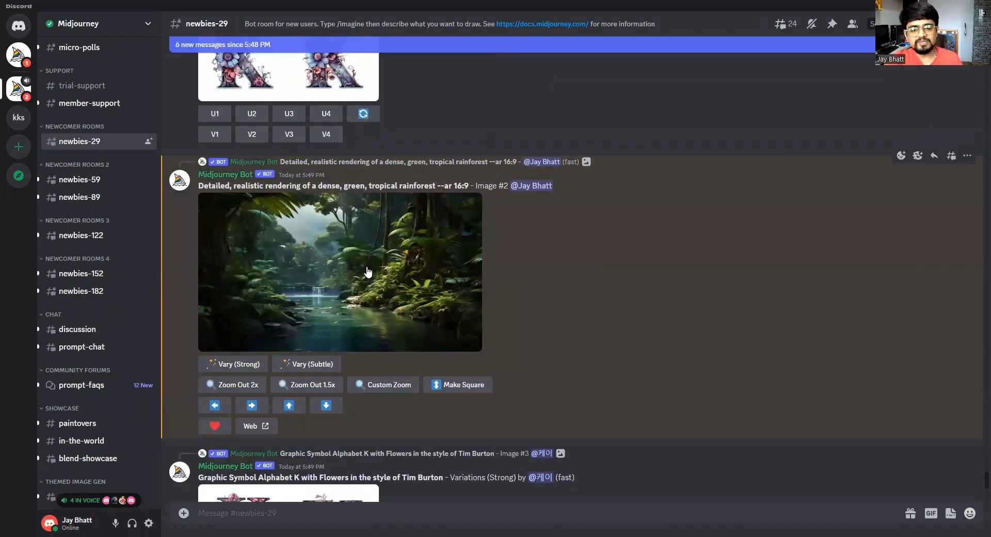
{"action": "left_click", "coordinate": [340, 271]}
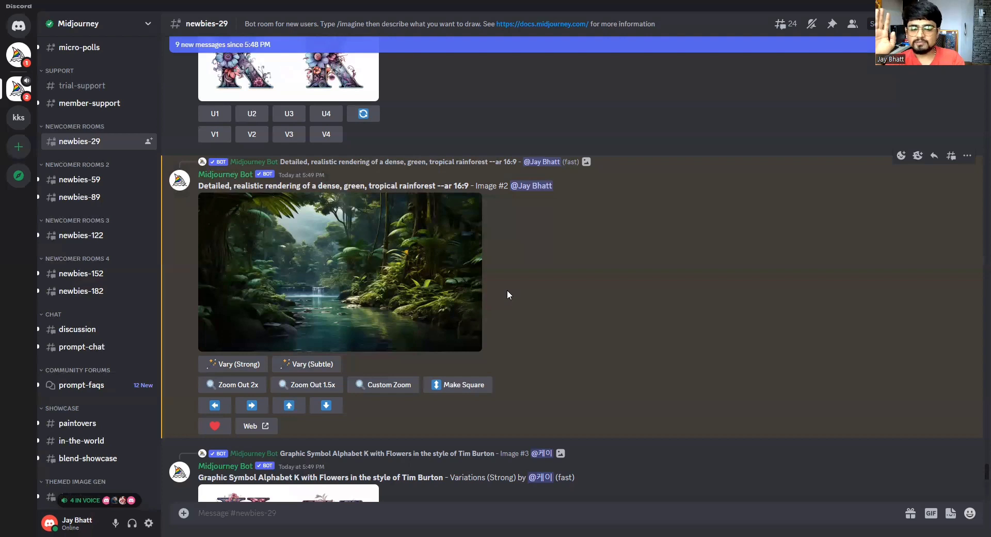
{"action": "mouse_move", "coordinate": [468, 336]}
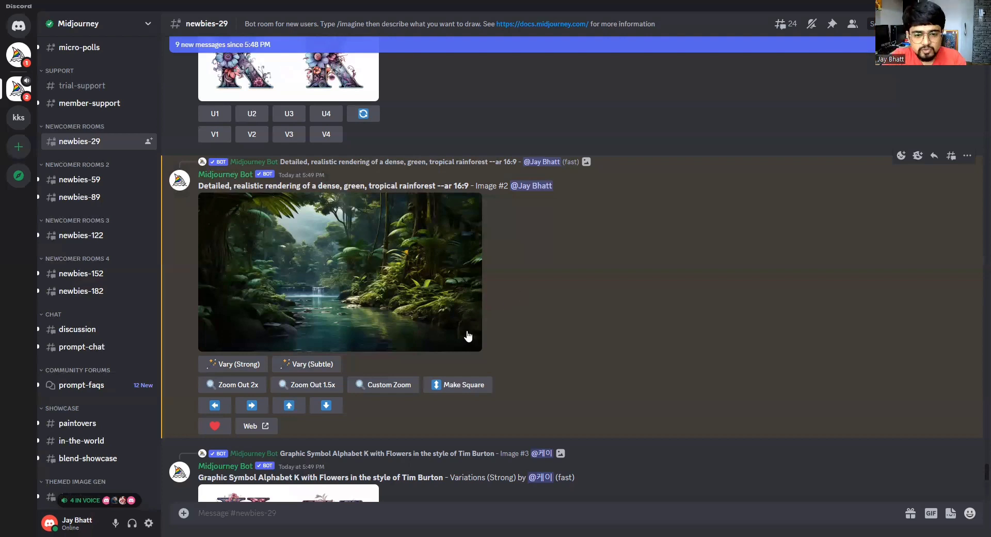
{"action": "mouse_move", "coordinate": [410, 305]}
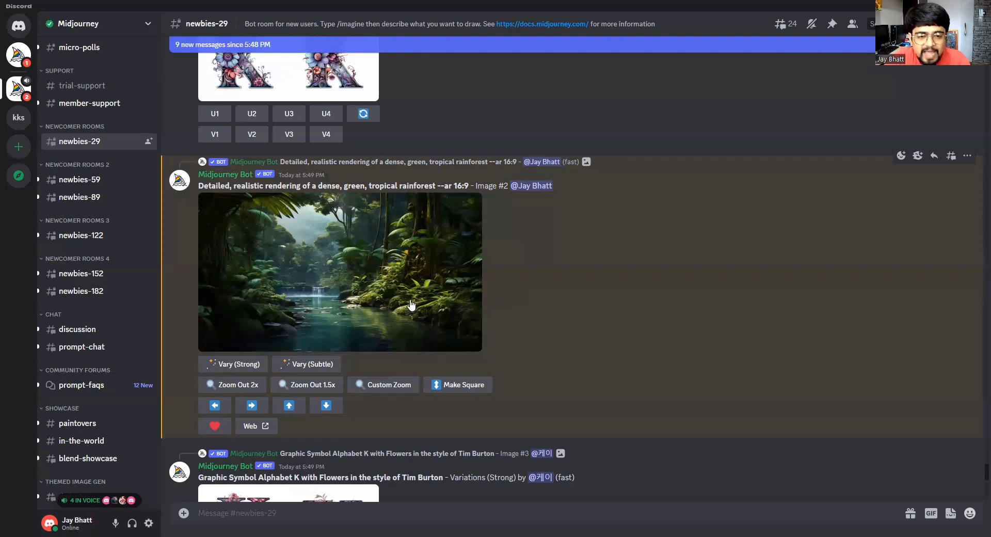
{"action": "mouse_move", "coordinate": [261, 372]}
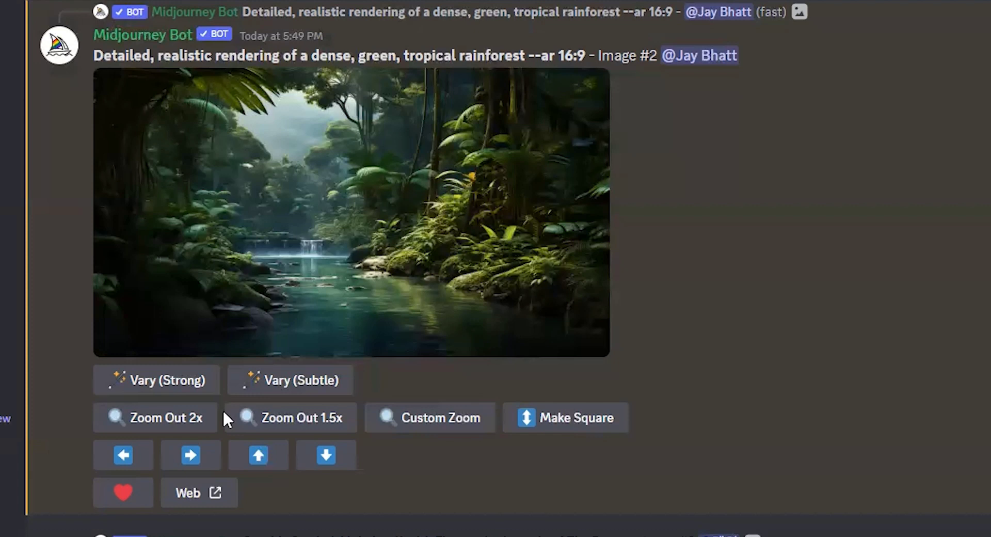
- Send the /prefer remix command to toggle Midjourney remix mode
{"action": "scroll", "scroll_direction": "down", "scroll_amount": 3}
{"action": "type", "text": "/"}
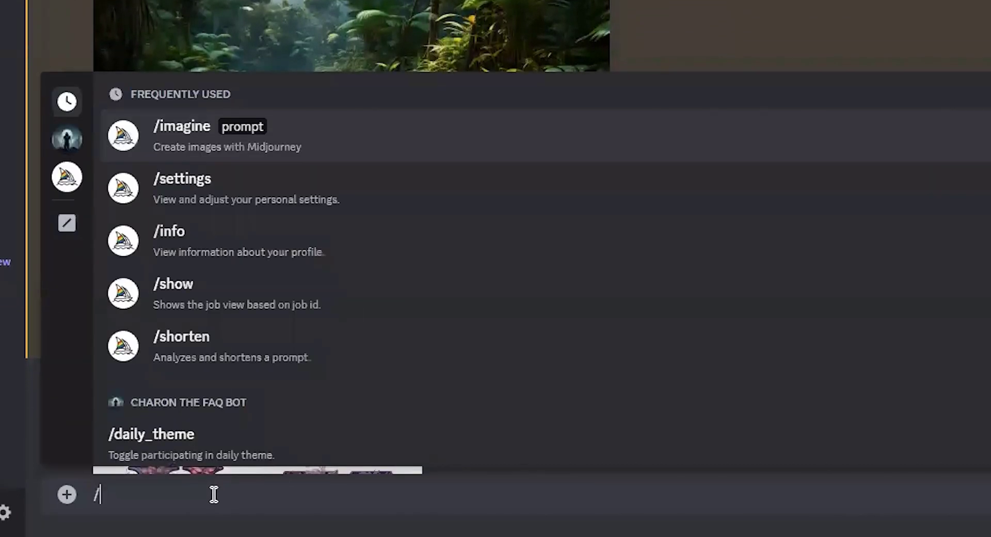
{"action": "type", "text": "remi"}
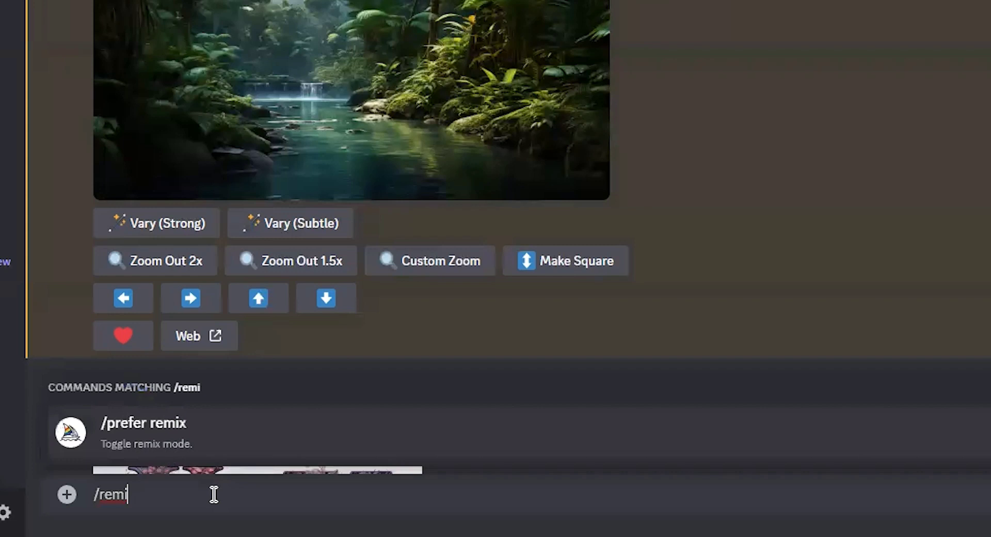
{"action": "type", "text": "x"}
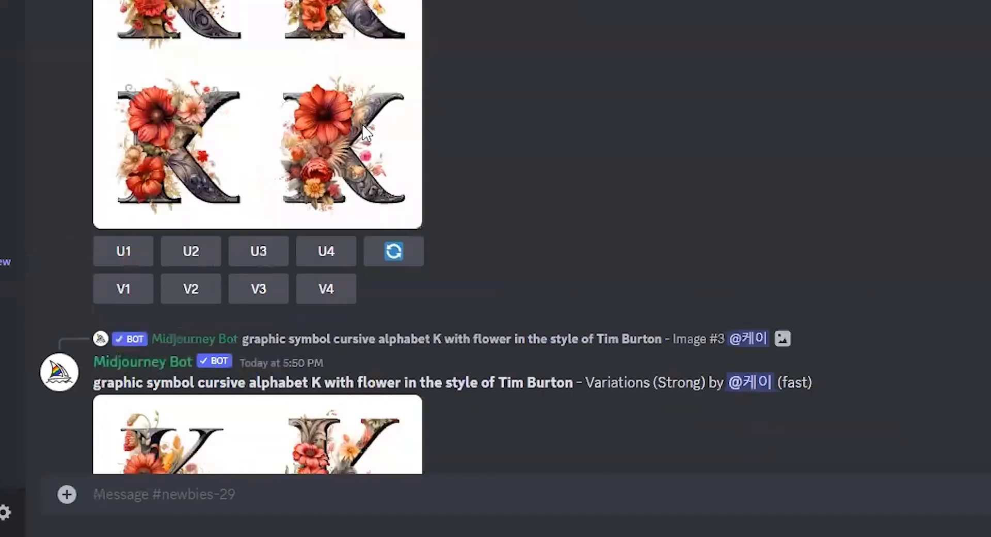
- Scroll to the upscaled rainforest image to reach its Pan Right button
{"action": "scroll", "scroll_direction": "down", "scroll_amount": 3}
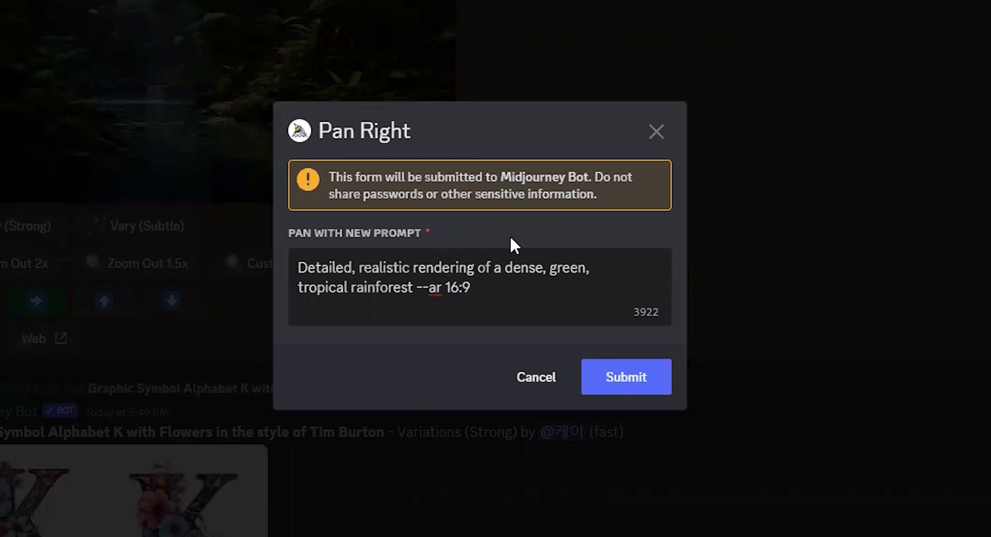
- Edit the Pan Right prompt to add 'lion' before --ar 16:9 and submit it
{"action": "left_click", "coordinate": [382, 267]}
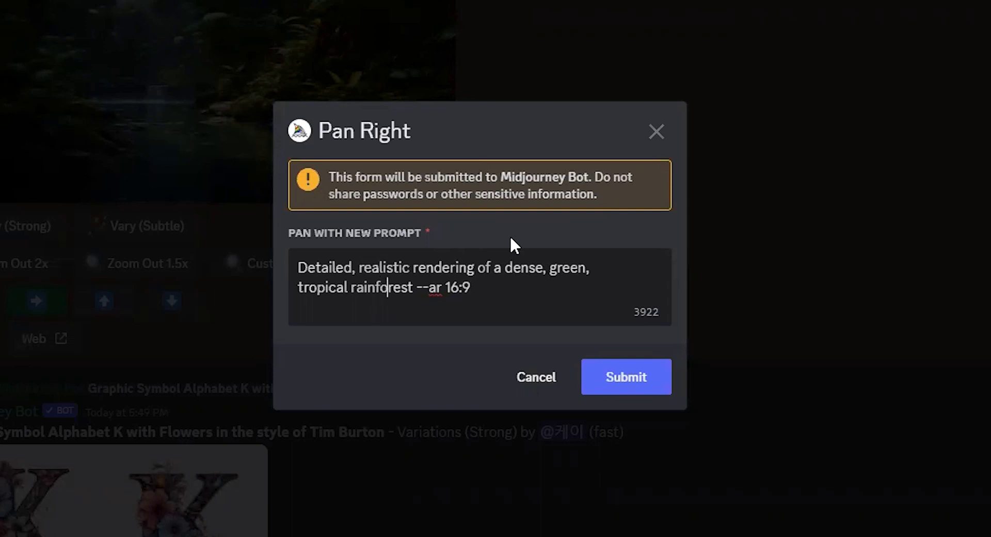
{"action": "type", "text": "."}
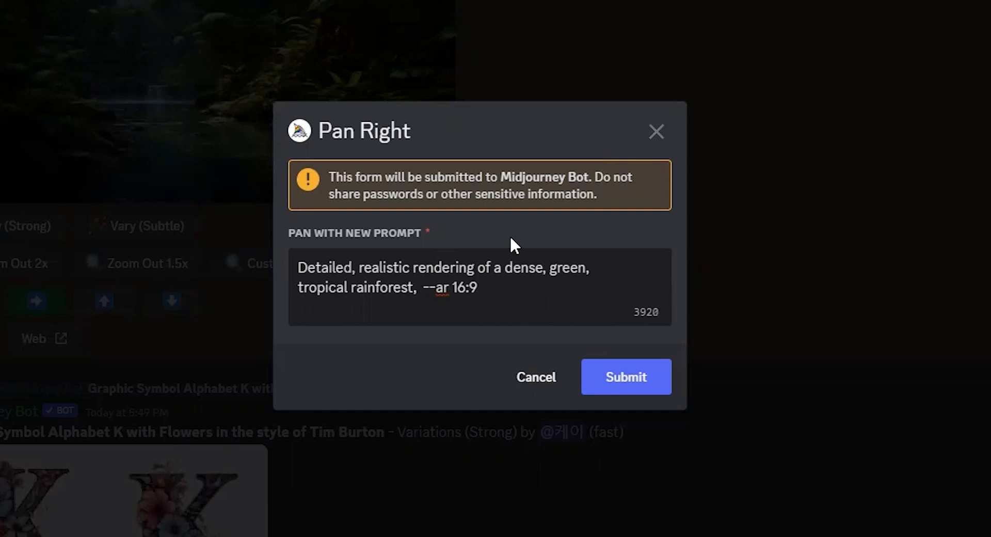
{"action": "type", "text": "elephan"}
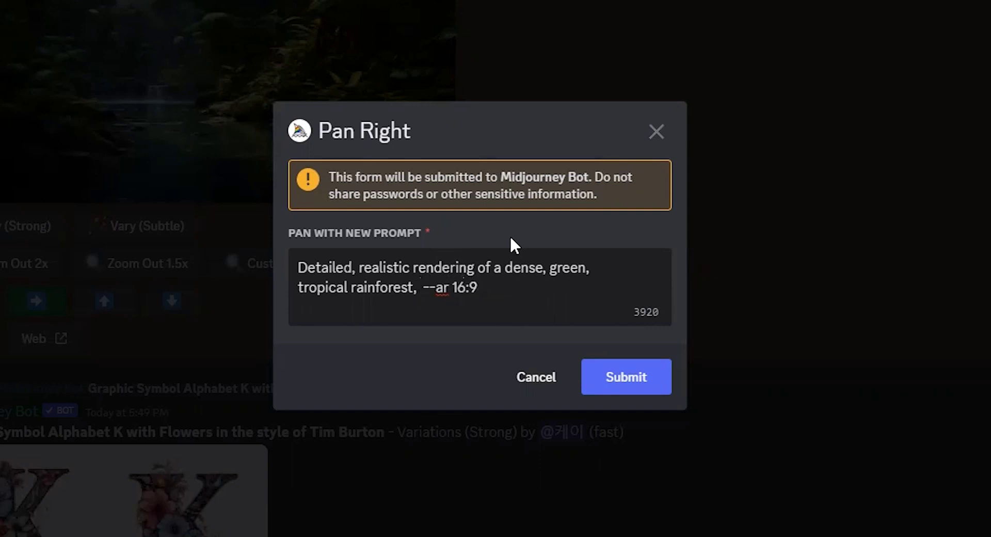
{"action": "type", "text": "lion"}
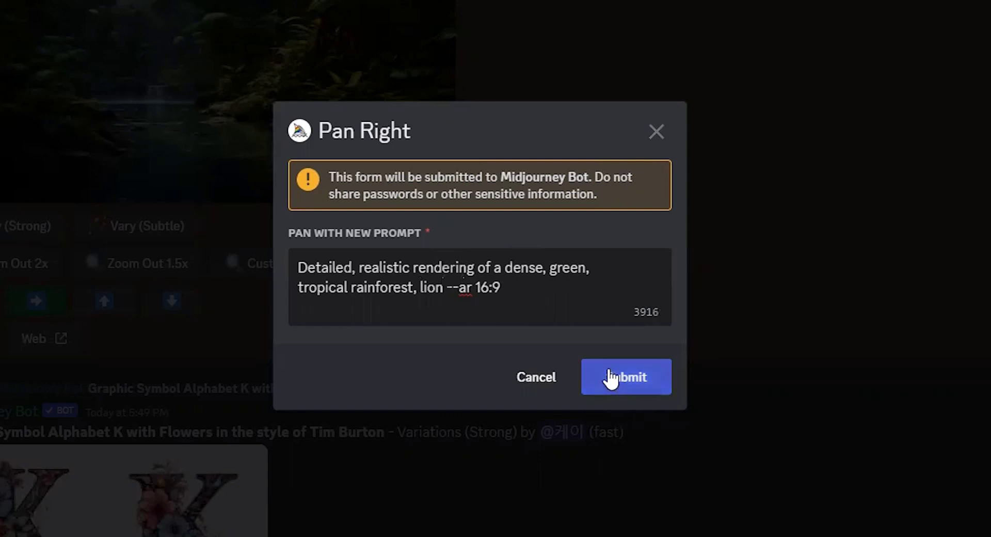
{"action": "left_click", "coordinate": [626, 377]}
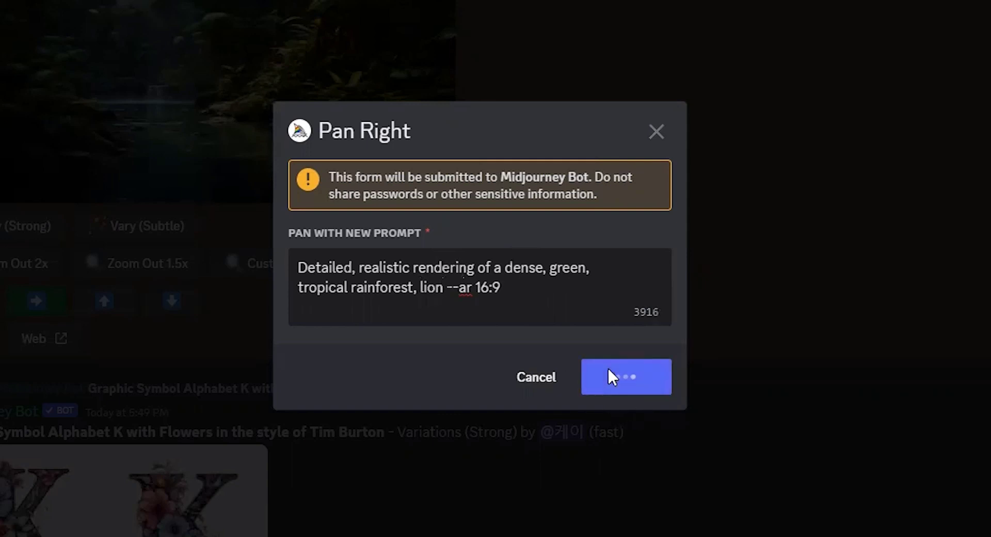
{"action": "left_click", "coordinate": [626, 377]}
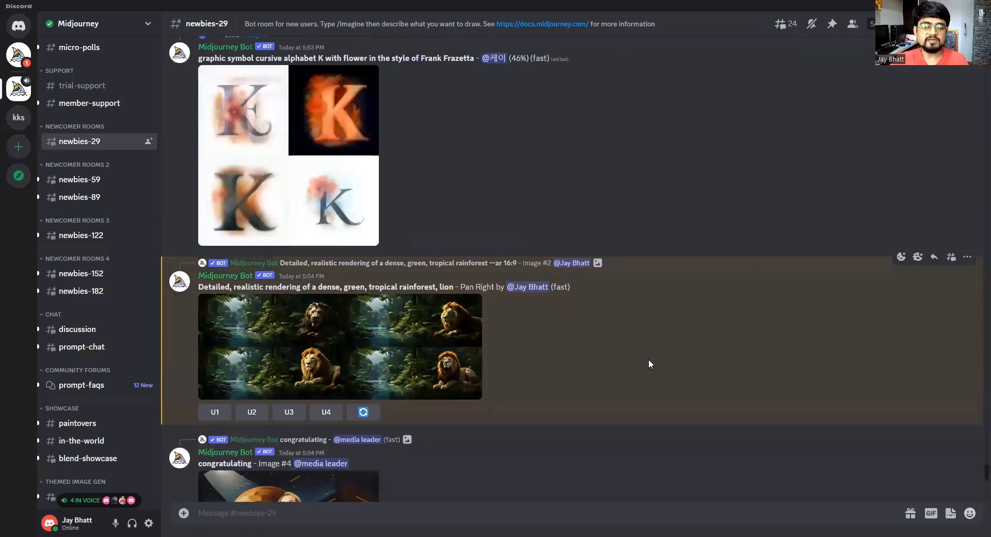
{"action": "mouse_move", "coordinate": [372, 363]}
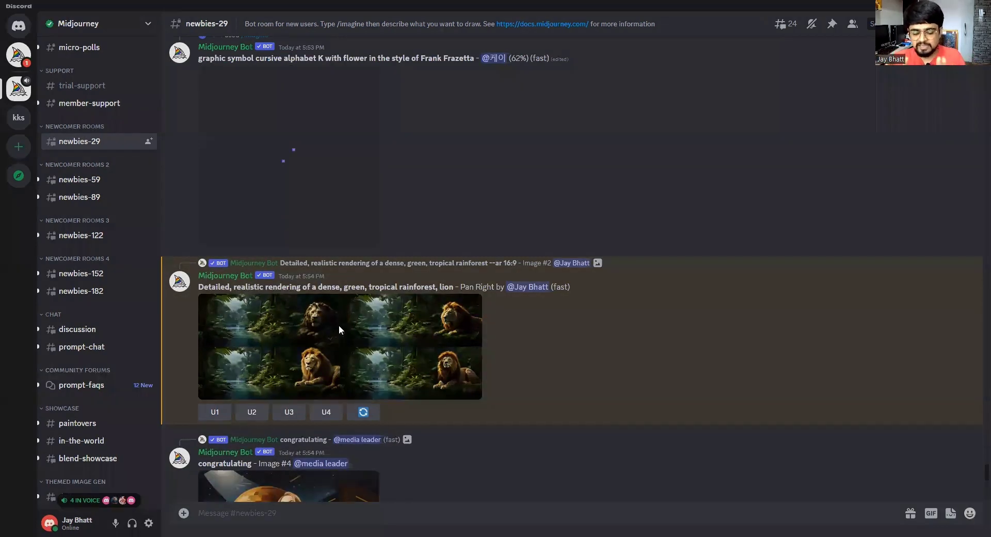
- View the finished Pan Right grid of rainforest images with a lion
{"action": "left_click", "coordinate": [339, 347]}
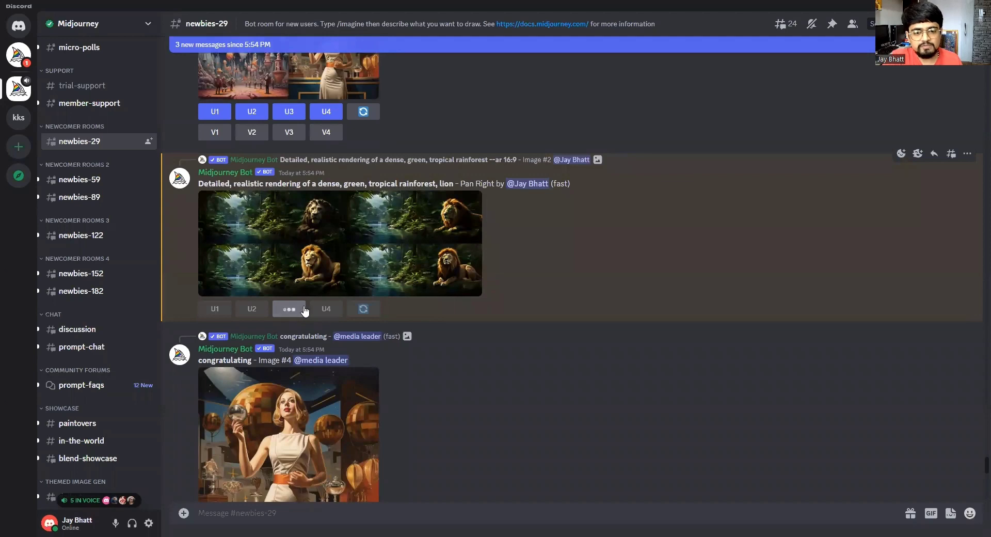
- Upscale the third lion image with U3 and scroll to the result
{"action": "left_click", "coordinate": [289, 309]}
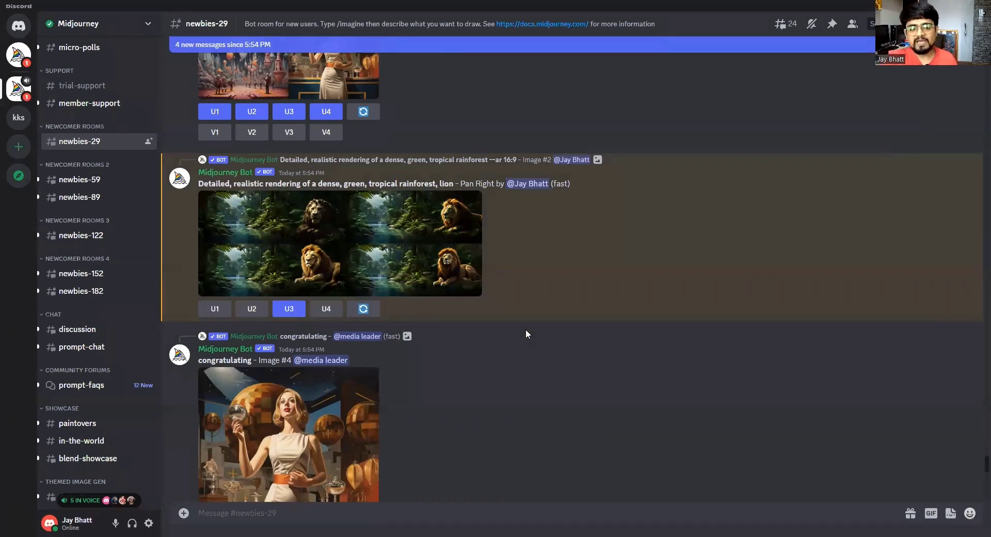
{"action": "scroll", "scroll_direction": "down", "scroll_amount": 3}
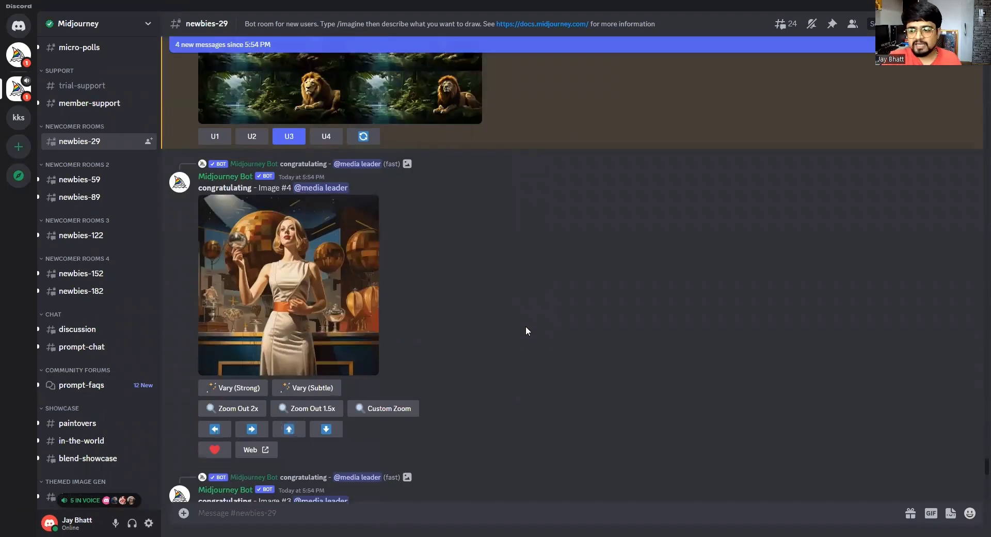
{"action": "scroll", "scroll_direction": "down", "scroll_amount": 3}
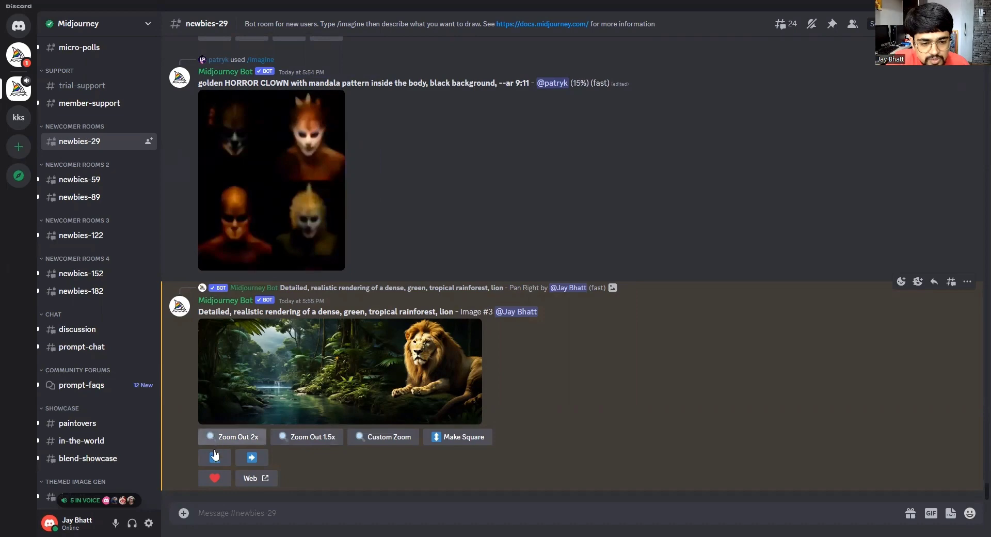
- Pan the lion image left with 'red roses' added to the prompt and submit it
{"action": "left_click", "coordinate": [215, 457]}
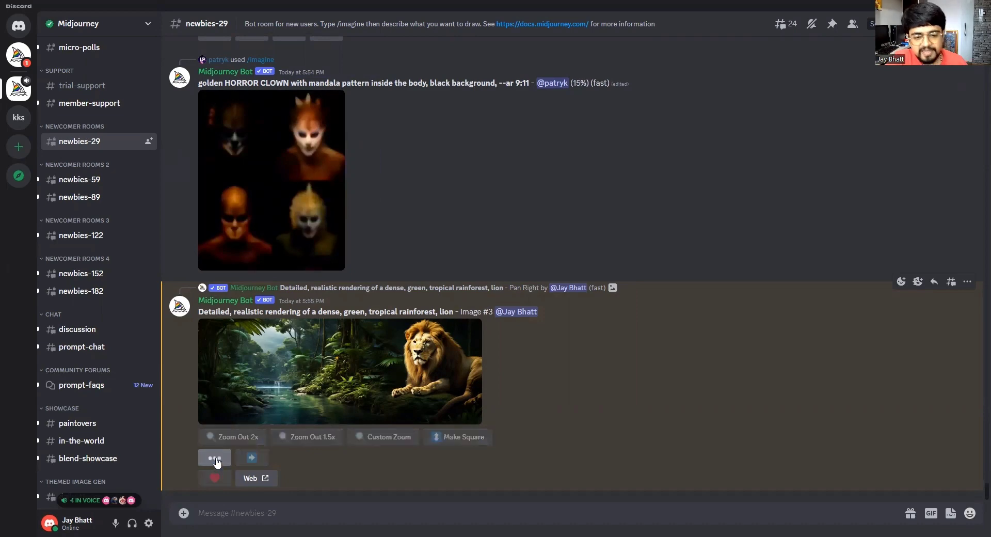
{"action": "left_click", "coordinate": [214, 458]}
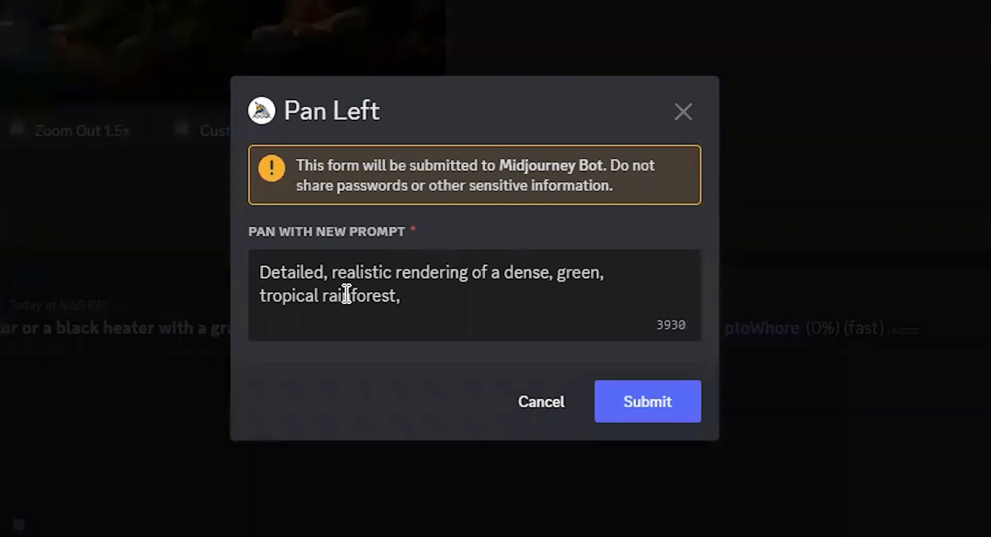
{"action": "type", "text": "red r"}
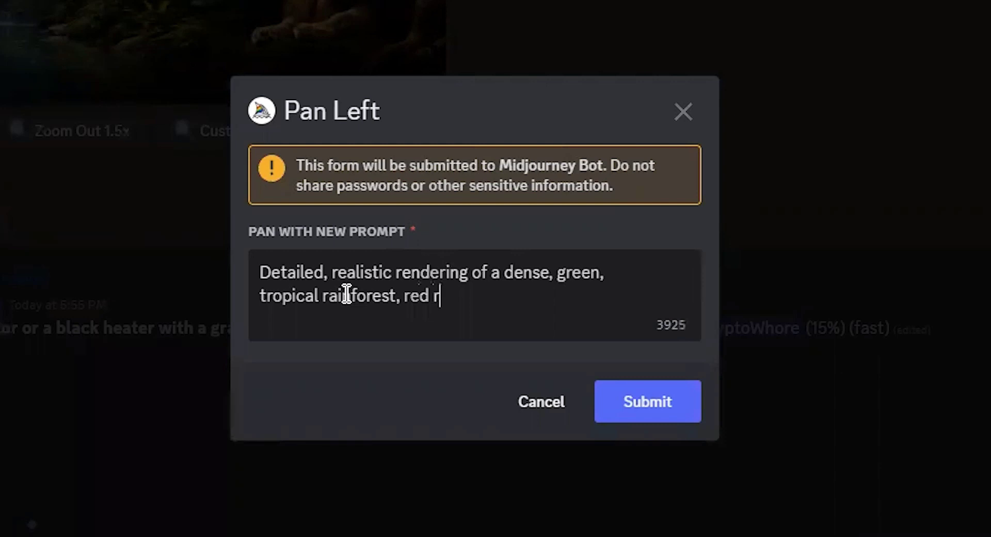
{"action": "type", "text": "oses"}
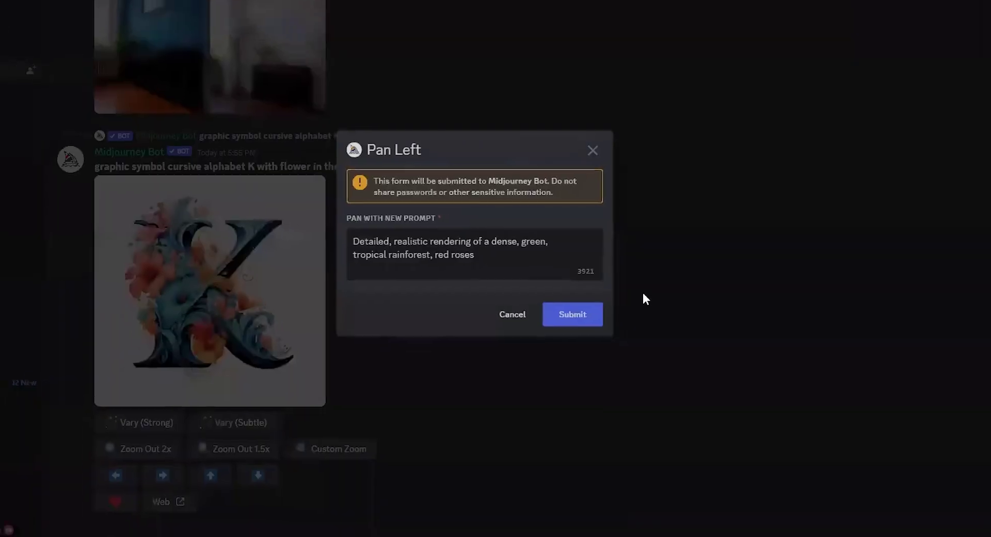
{"action": "left_click", "coordinate": [571, 314]}
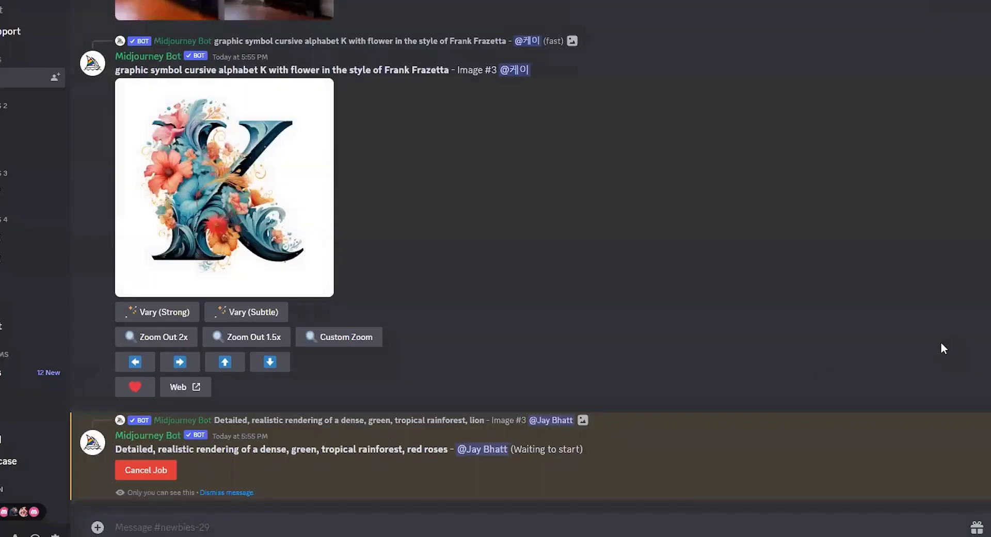
{"action": "mouse_move", "coordinate": [715, 307]}
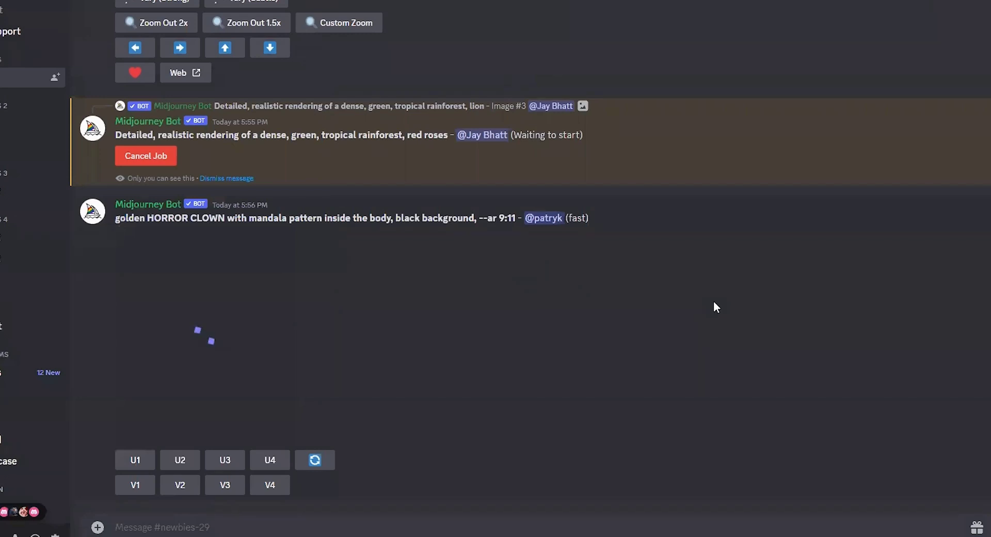
- Scroll down to watch the Pan Left job render red roses on the left
{"action": "scroll", "scroll_direction": "down", "scroll_amount": 3}
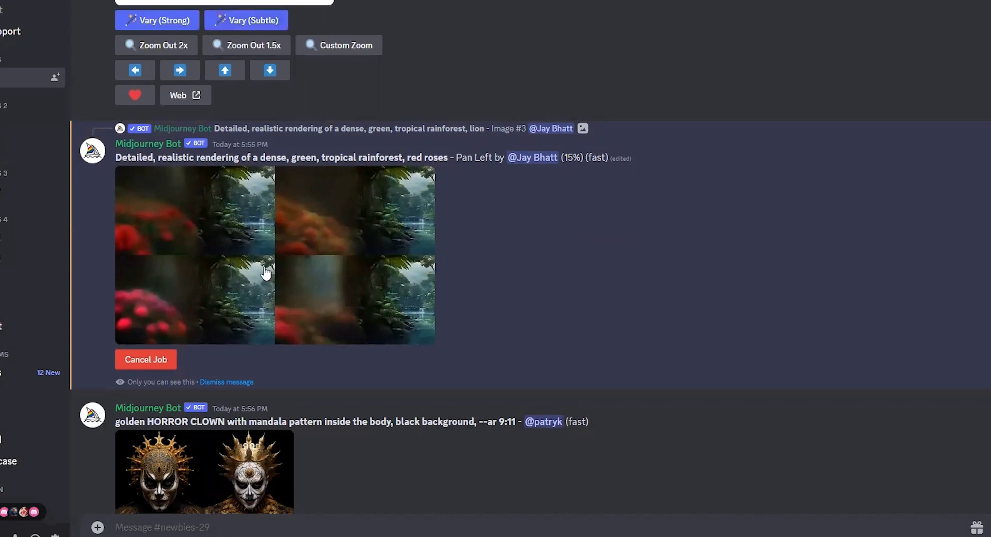
{"action": "mouse_move", "coordinate": [226, 235]}
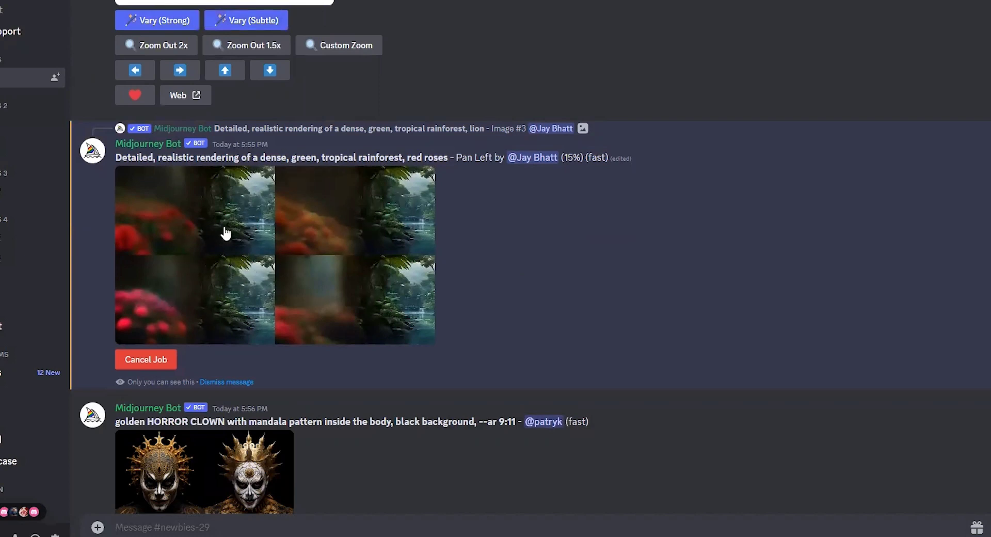
{"action": "left_click", "coordinate": [339, 44]}
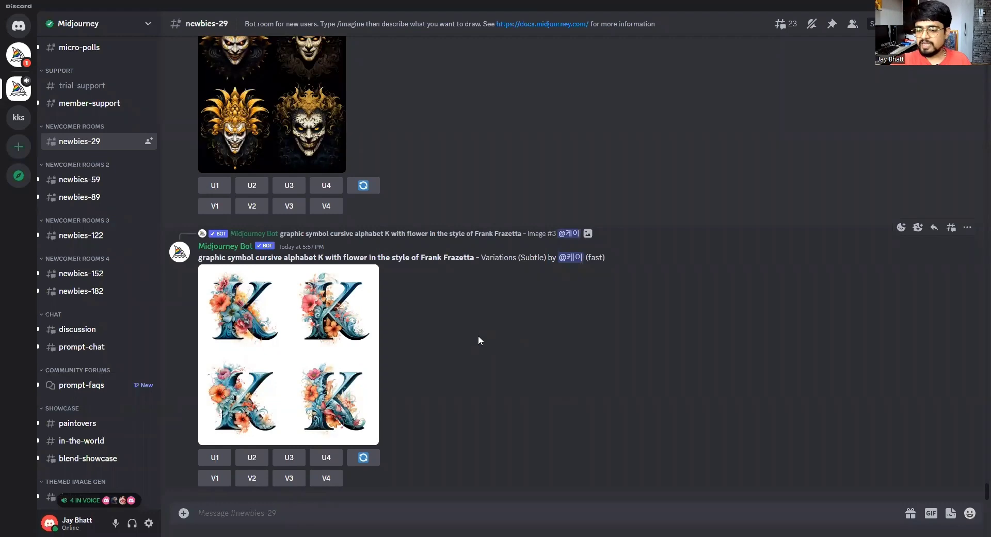
{"action": "mouse_move", "coordinate": [481, 336]}
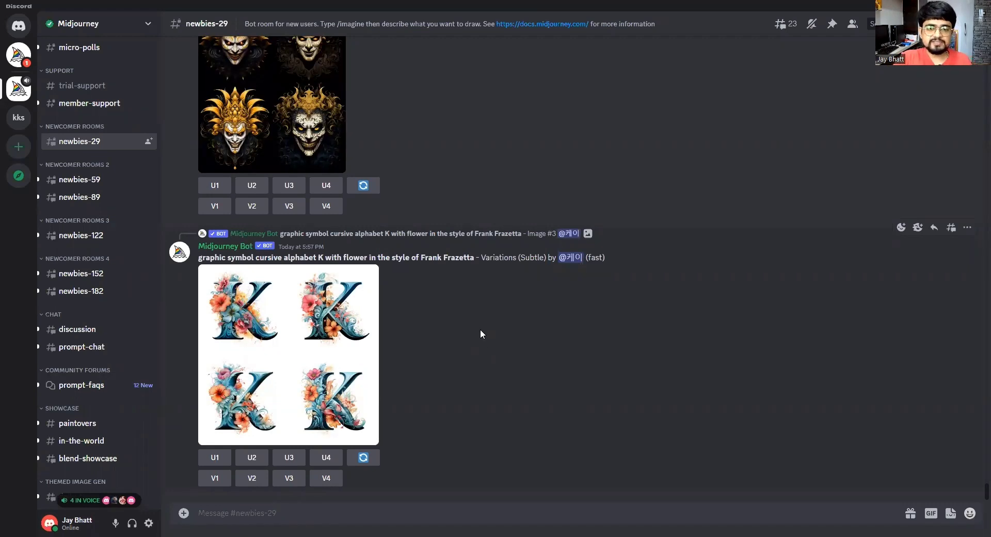